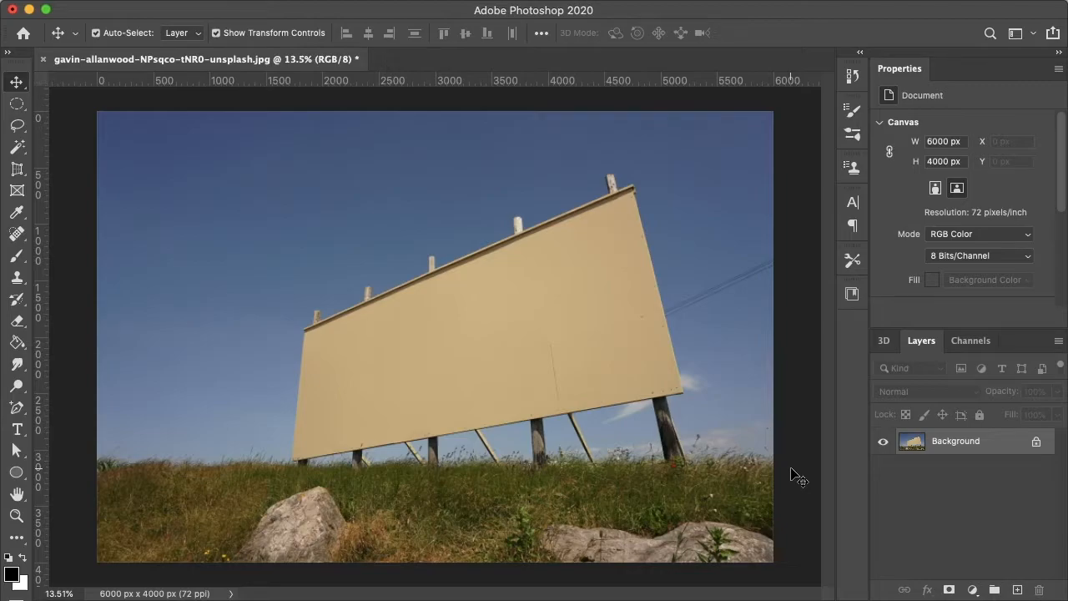
pyautogui.moveTo(320, 281)
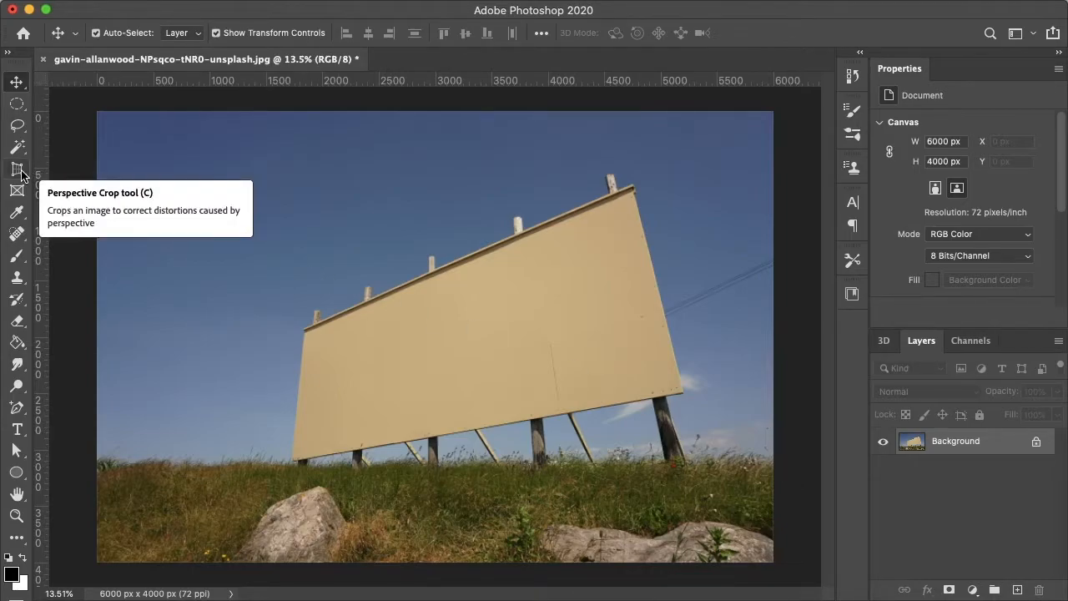
# Step: Draw a Perspective Crop region over the billboard and drag its corner handles onto the billboard's four corners
pyautogui.click(17, 168)
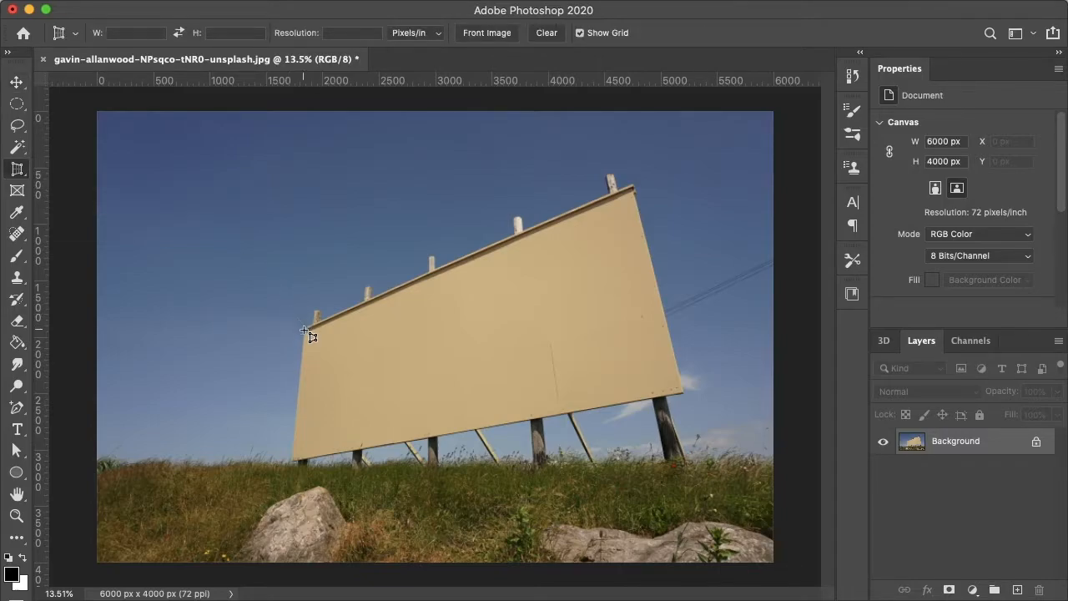
pyautogui.moveTo(307, 334); pyautogui.dragTo(681, 397)
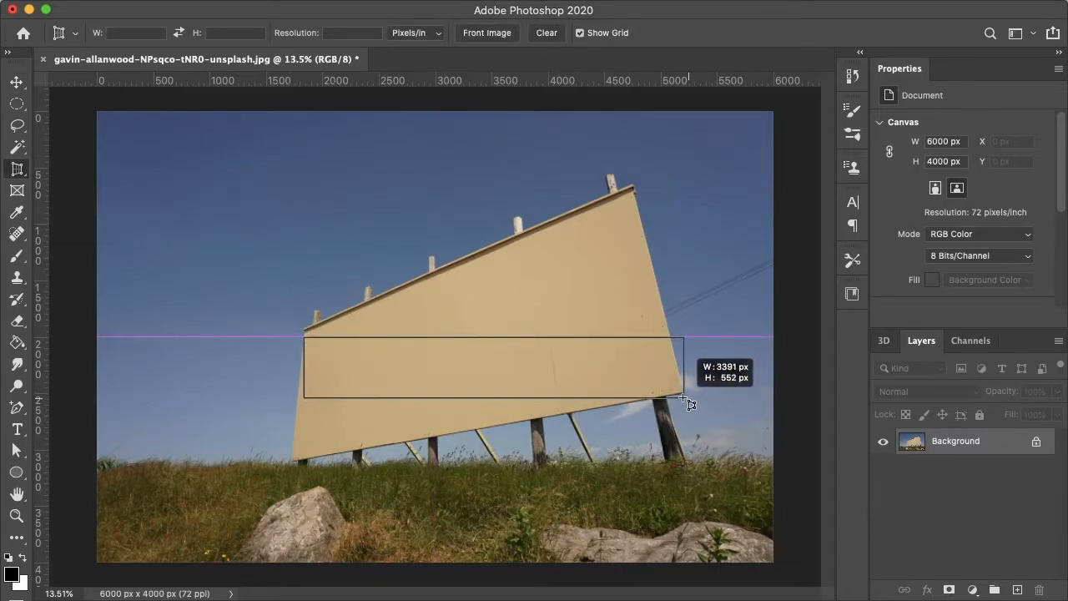
pyautogui.moveTo(309, 337); pyautogui.dragTo(681, 394)
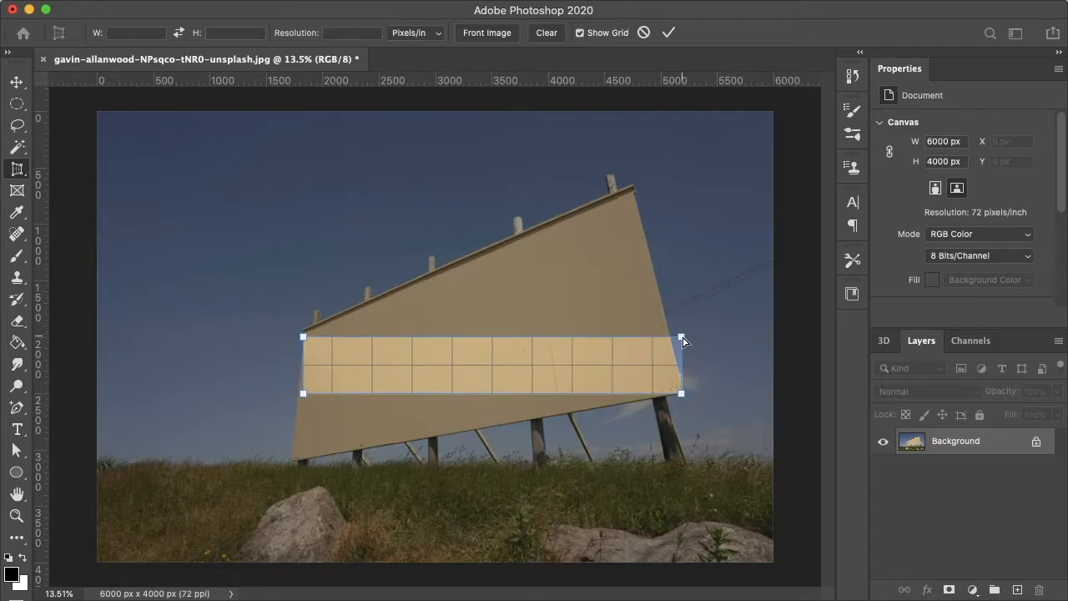
pyautogui.moveTo(683, 341); pyautogui.dragTo(633, 191)
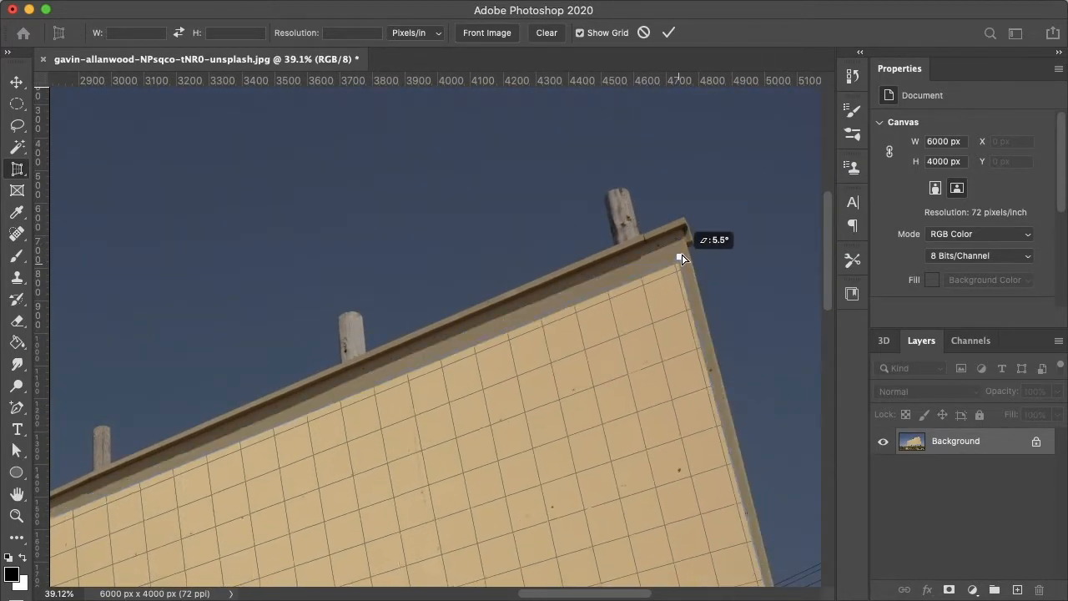
pyautogui.moveTo(685, 259); pyautogui.dragTo(687, 244)
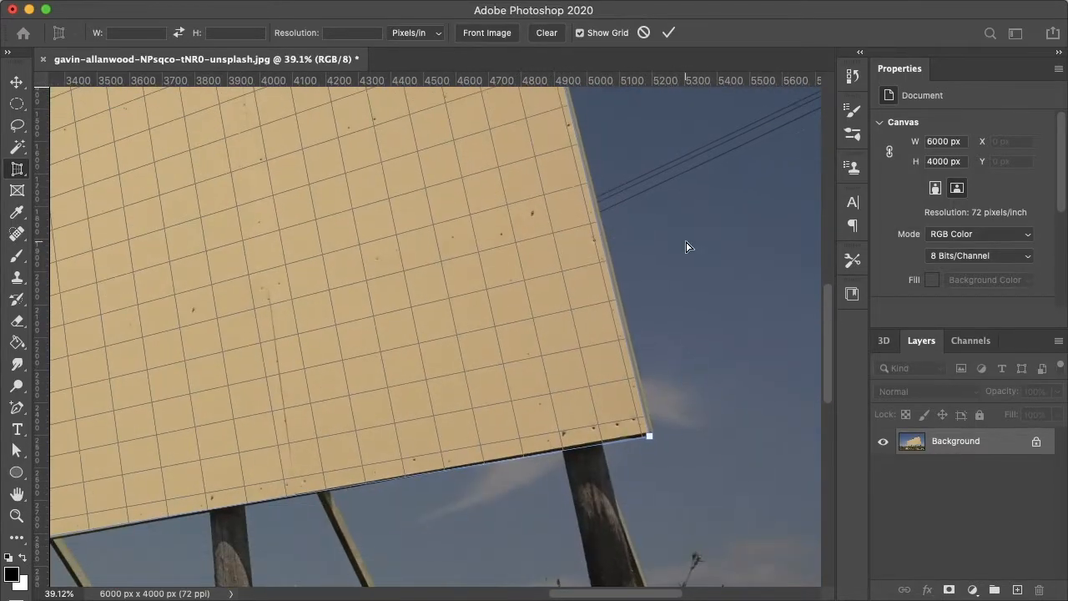
pyautogui.moveTo(649, 435); pyautogui.dragTo(651, 430)
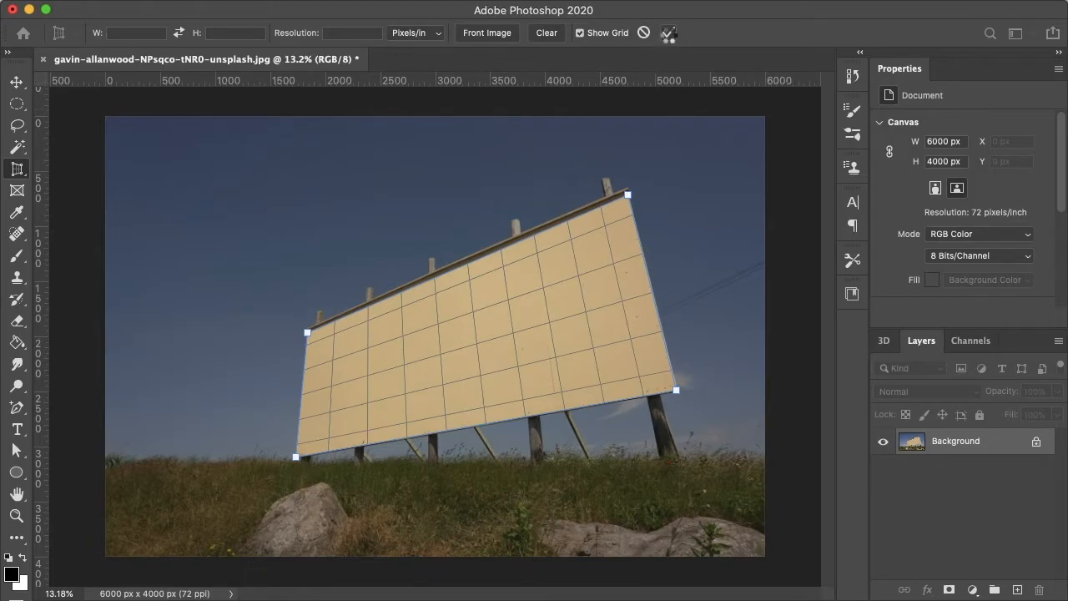
# Step: Commit the perspective crop so the billboard face becomes its own flattened layer, then convert it to a smart object
pyautogui.click(668, 34)
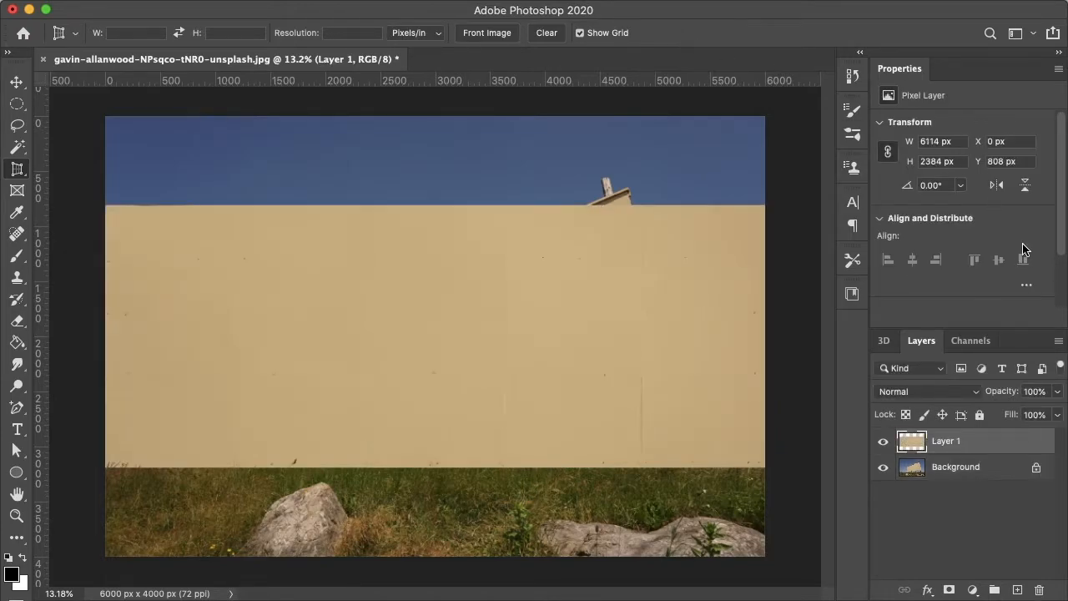
pyautogui.rightClick(947, 441)
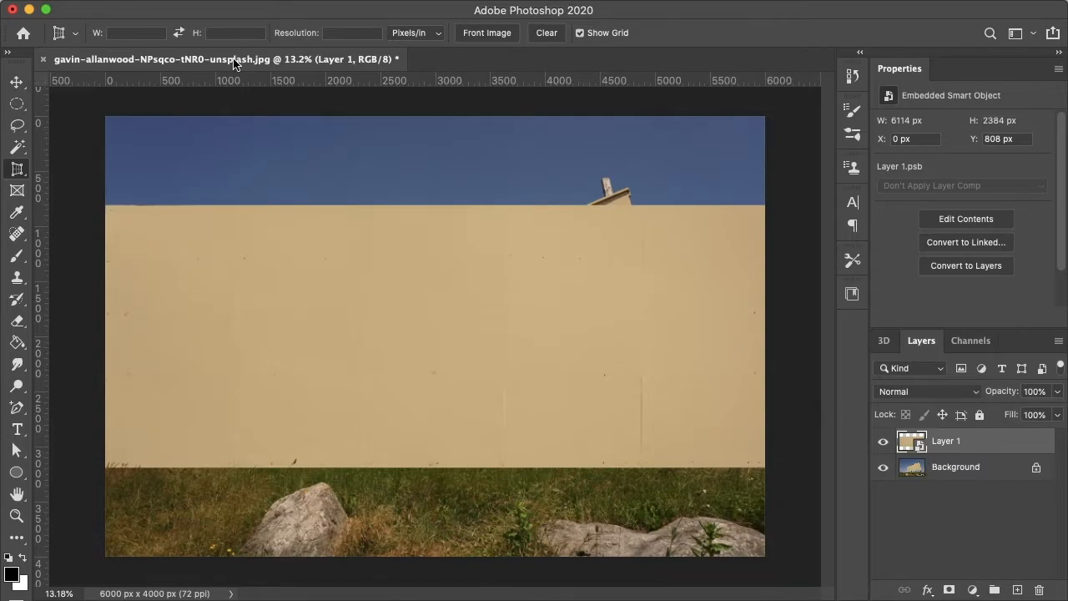
# Step: Start Edit > Transform > Distort on the flattened face and pull its top-right and bottom-left corners toward the billboard
pyautogui.click(163, 10)
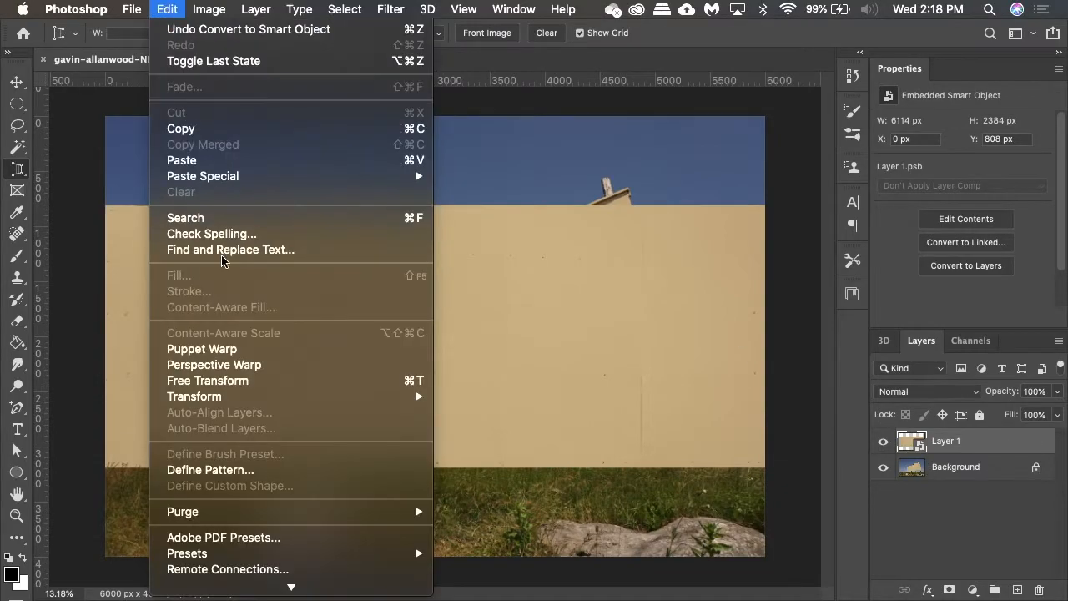
pyautogui.moveTo(193, 397)
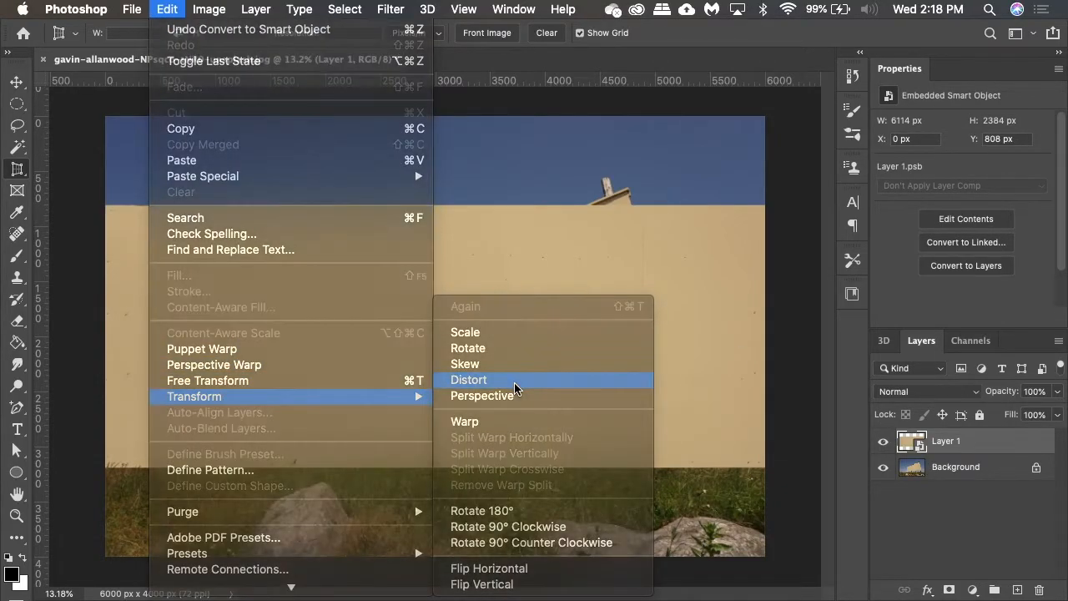
pyautogui.click(467, 380)
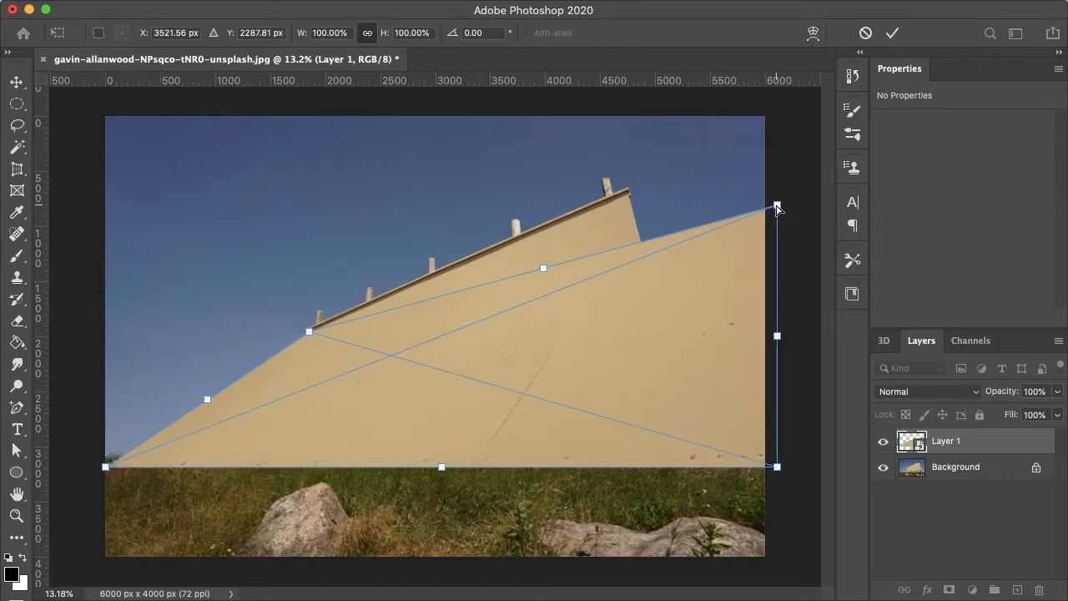
pyautogui.moveTo(778, 207); pyautogui.dragTo(628, 199)
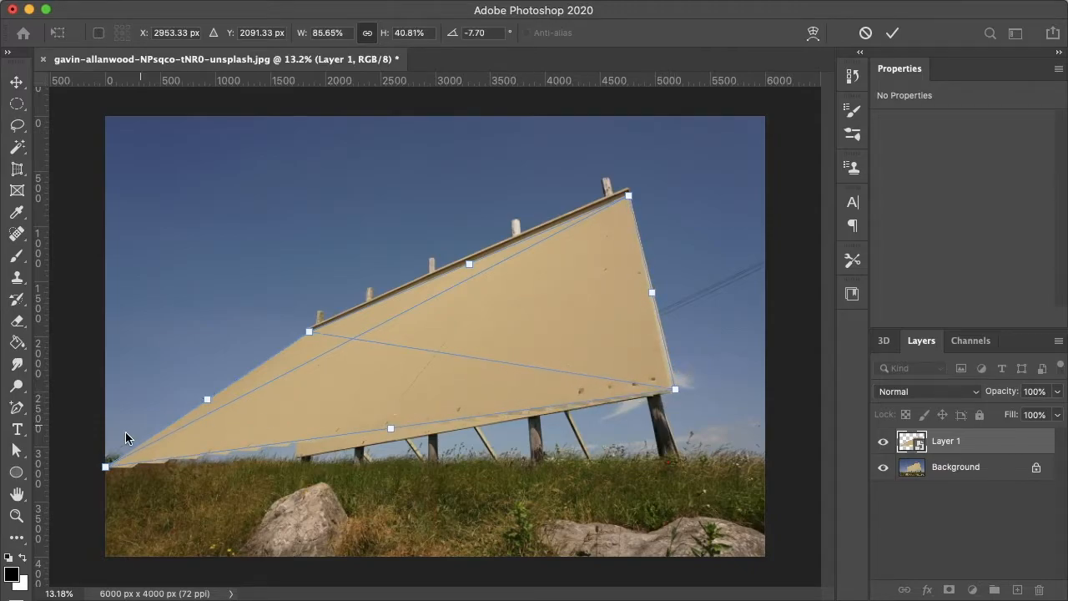
pyautogui.moveTo(106, 467); pyautogui.dragTo(303, 466)
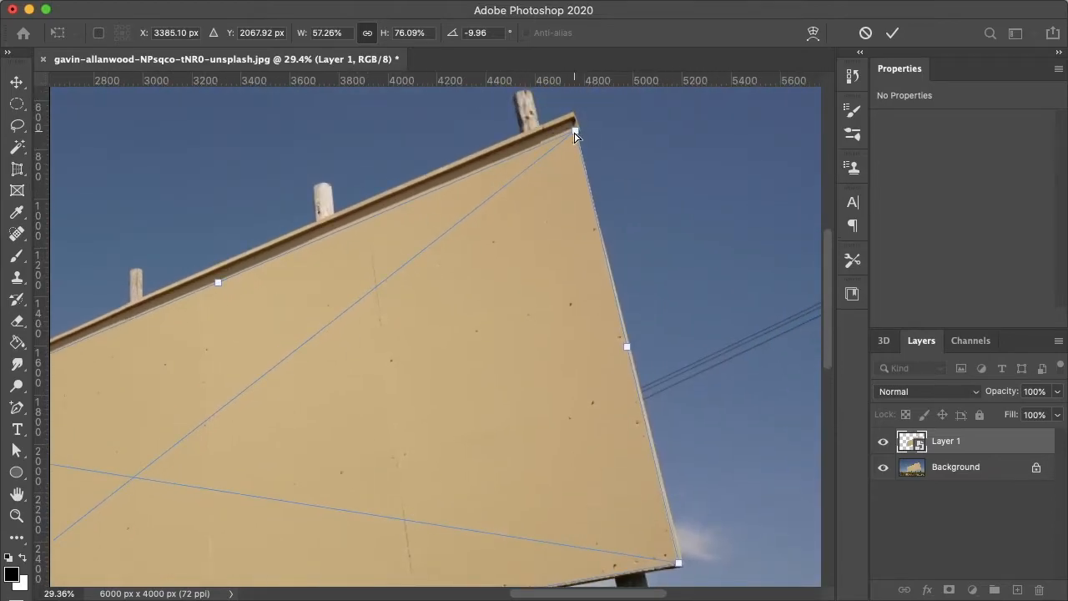
# Step: Refine the top-right, bottom-right and bottom-left corners so the layer sits exactly on the billboard's corners
pyautogui.moveTo(576, 137); pyautogui.dragTo(575, 135)
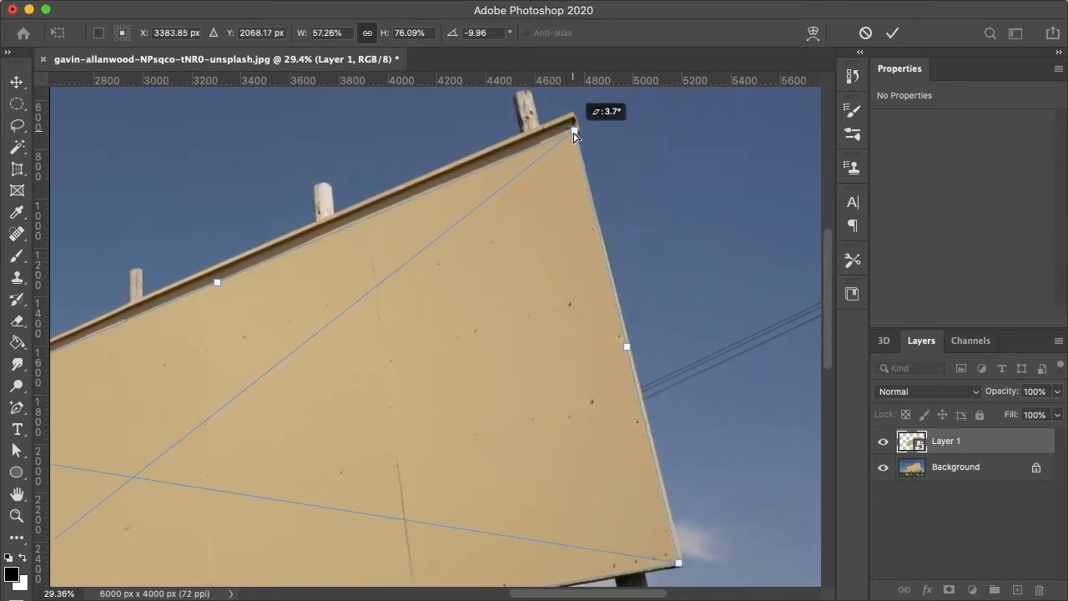
pyautogui.scroll(-3)
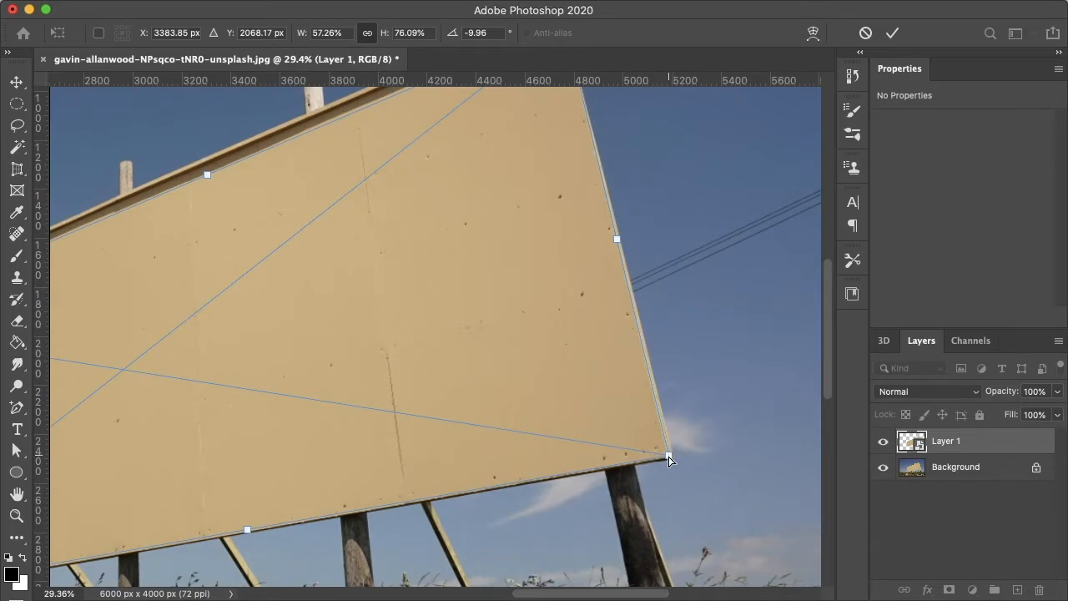
pyautogui.moveTo(672, 459); pyautogui.dragTo(681, 457)
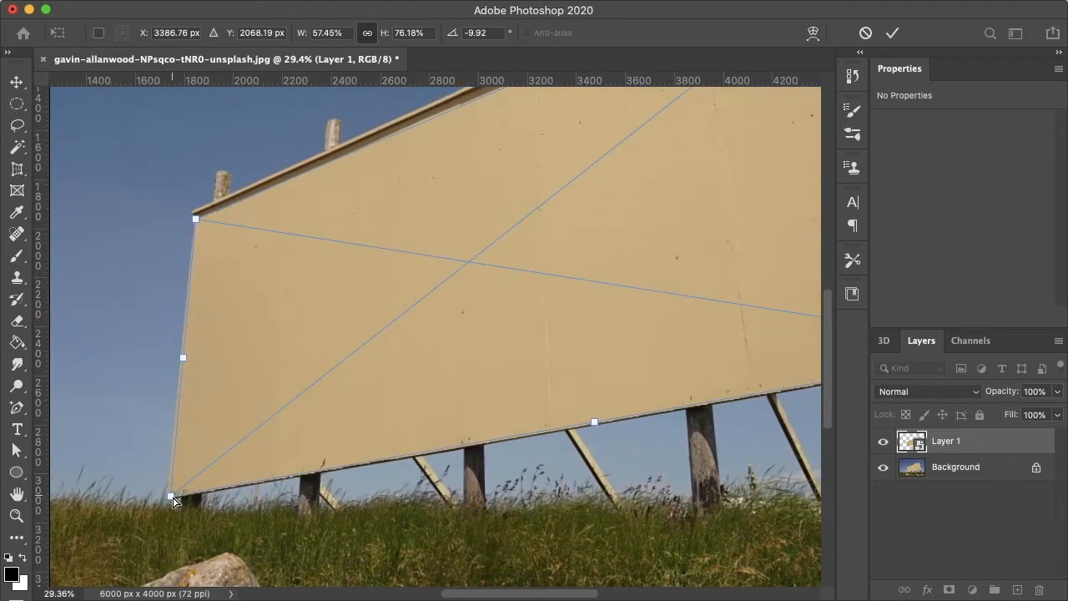
pyautogui.moveTo(170, 498); pyautogui.dragTo(174, 493)
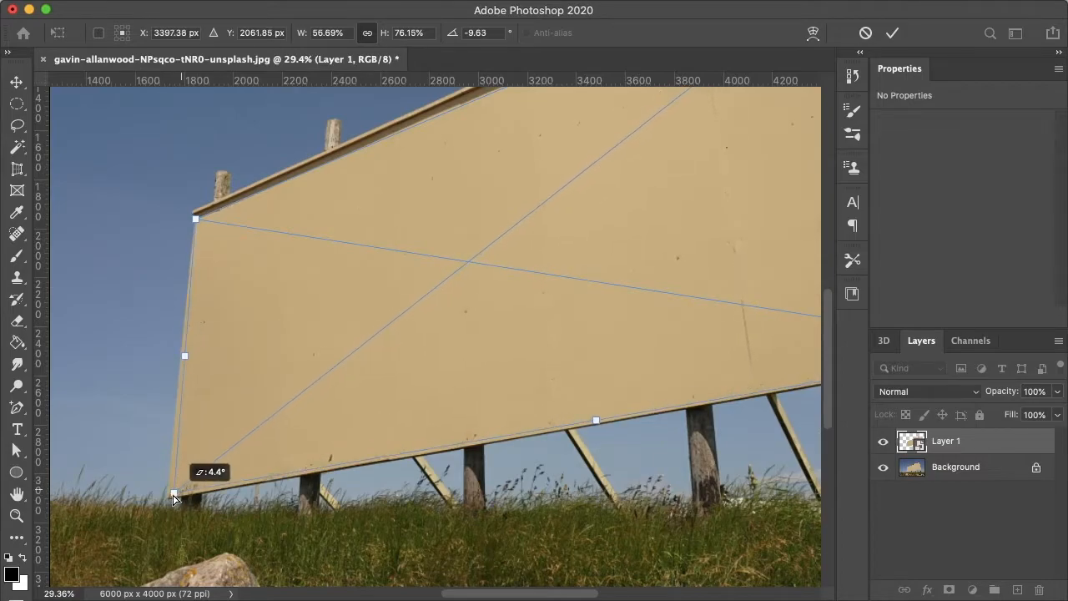
pyautogui.moveTo(174, 498); pyautogui.dragTo(170, 504)
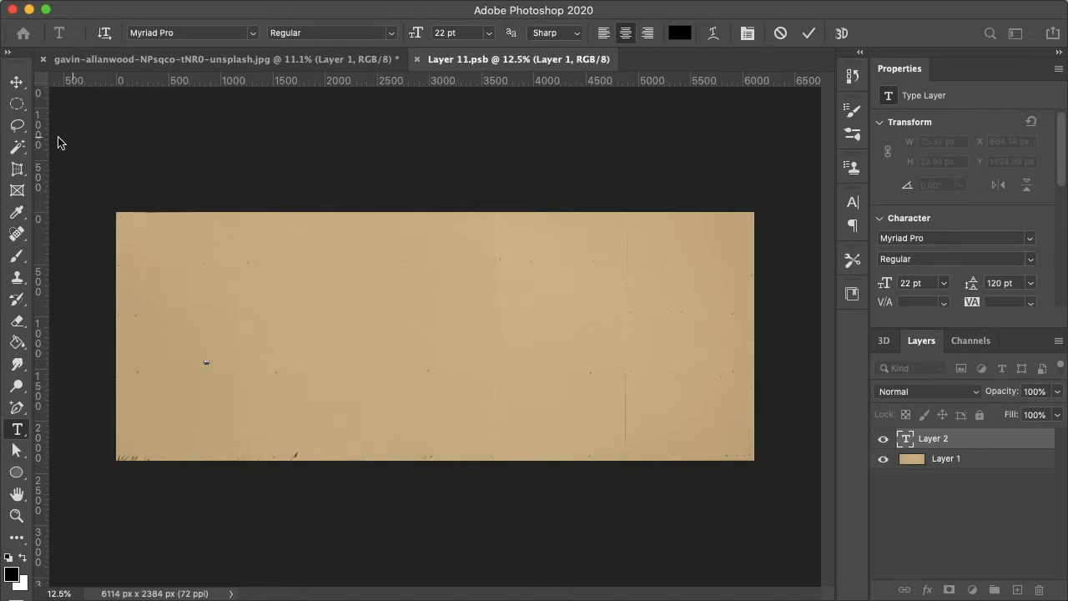
# Step: Add a type layer reading 'Hello' on the tan face inside Layer 11.psb and enlarge it
pyautogui.click(13, 80)
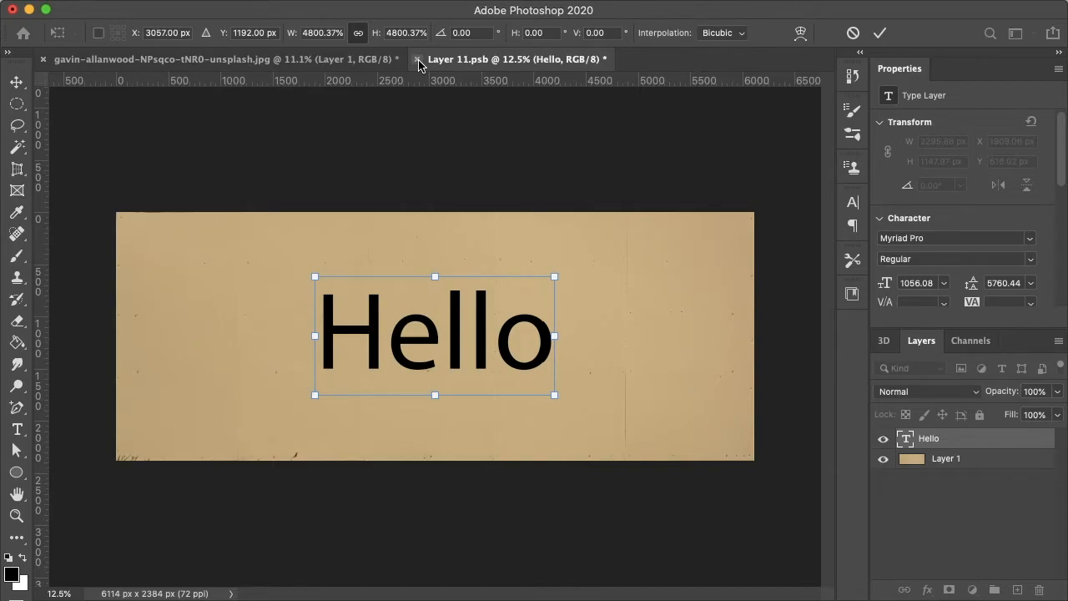
# Step: Close Layer 11.psb with Save so 'Hello' appears in perspective on the billboard in the photo
pyautogui.click(418, 59)
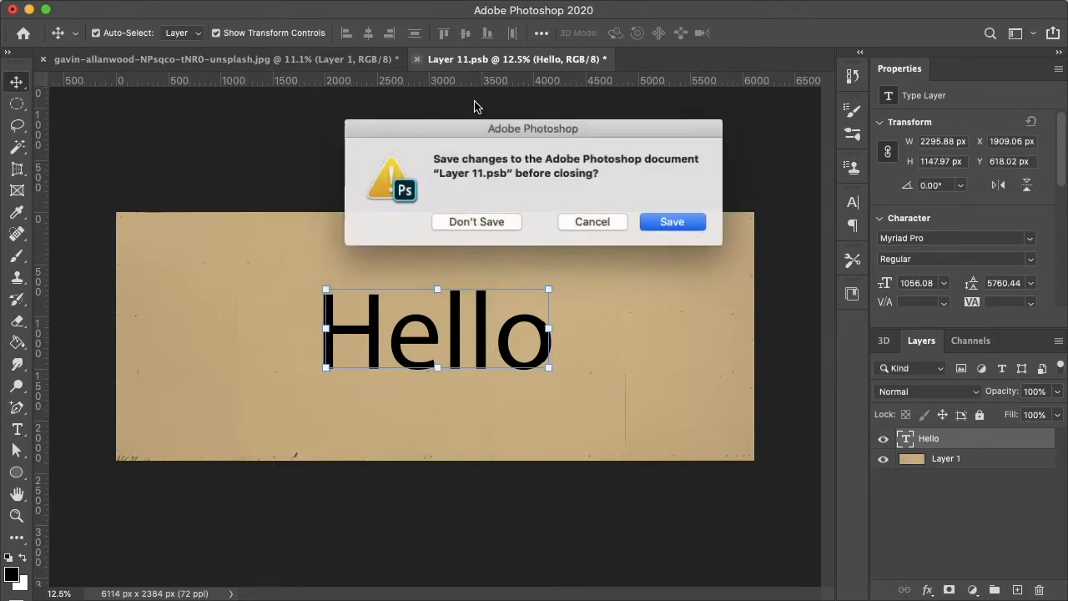
pyautogui.click(671, 221)
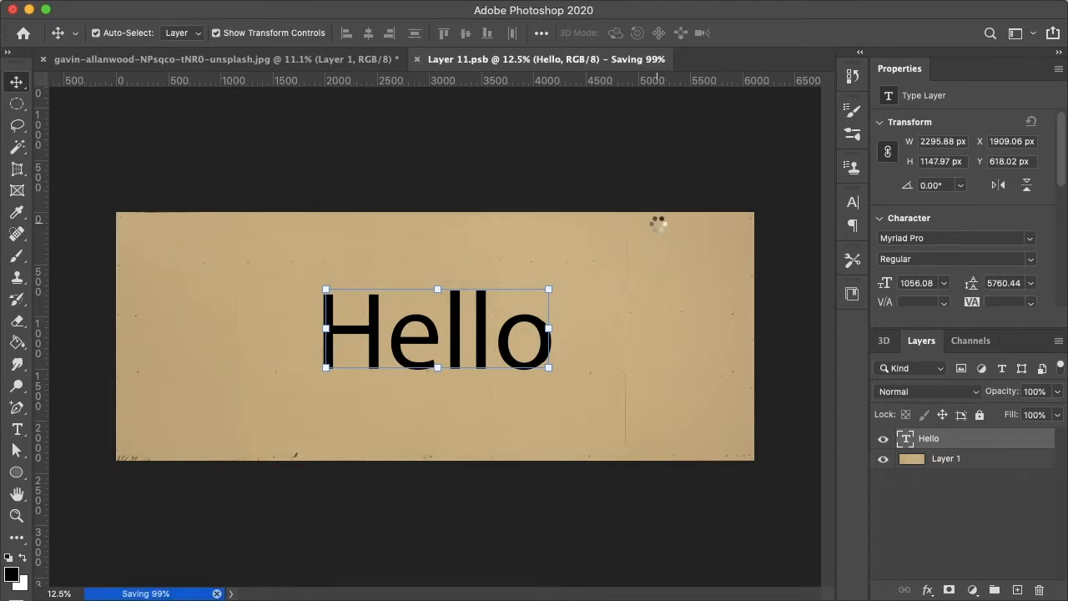
pyautogui.click(220, 60)
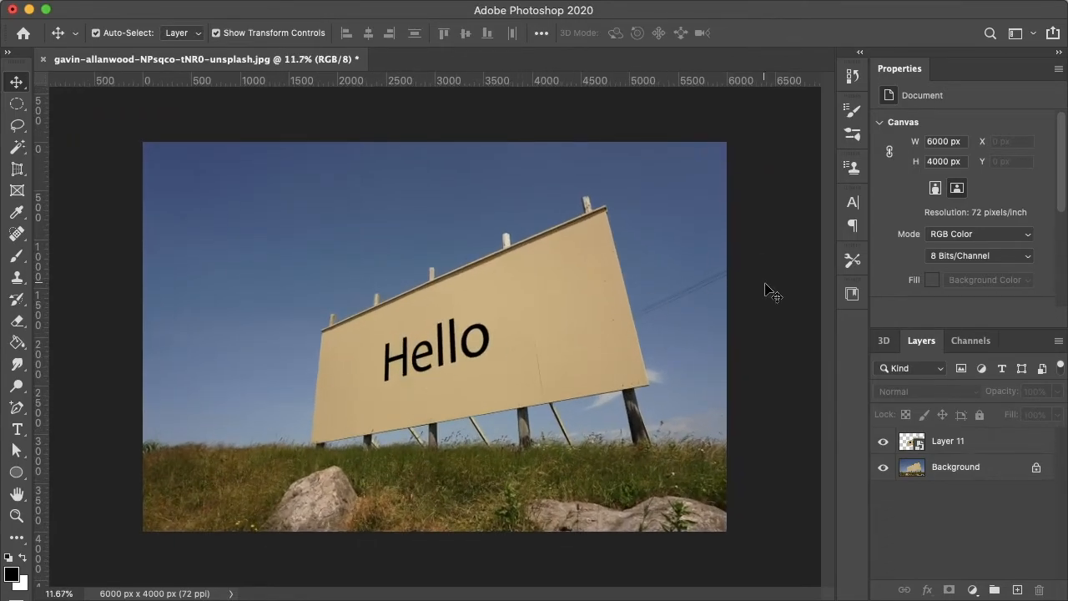
pyautogui.moveTo(773, 294)
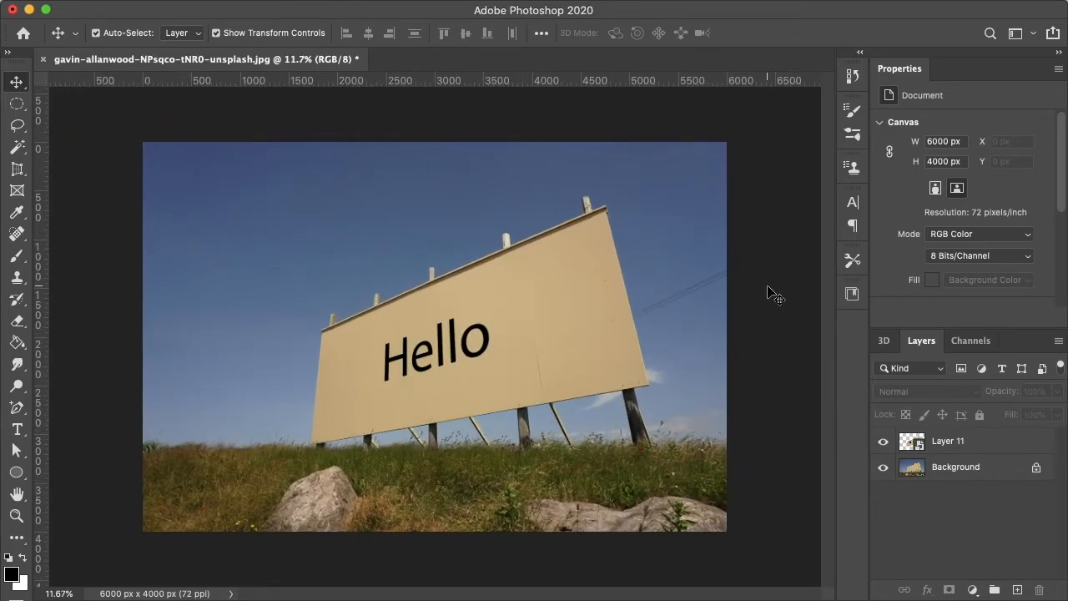